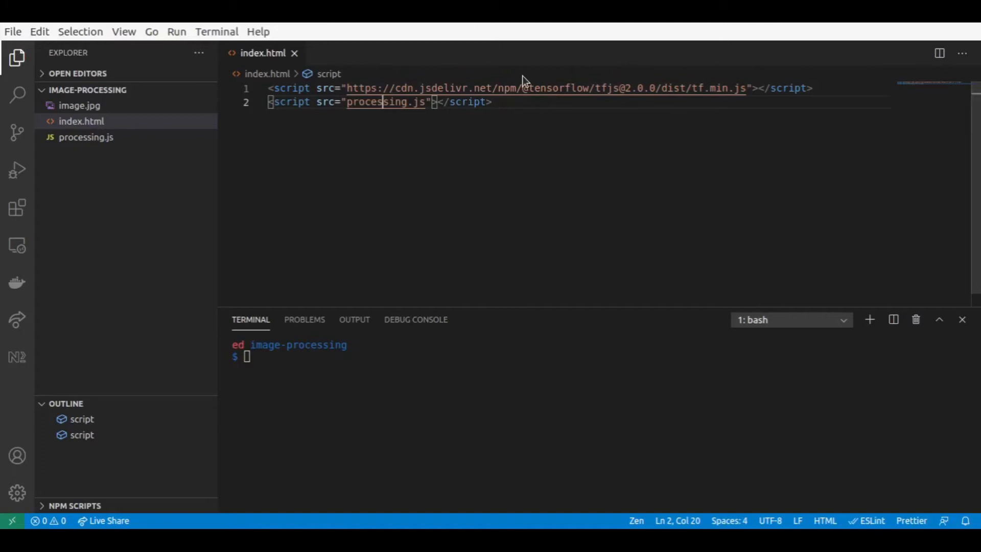
{"action": "mouse_move", "coordinate": [670, 98]}
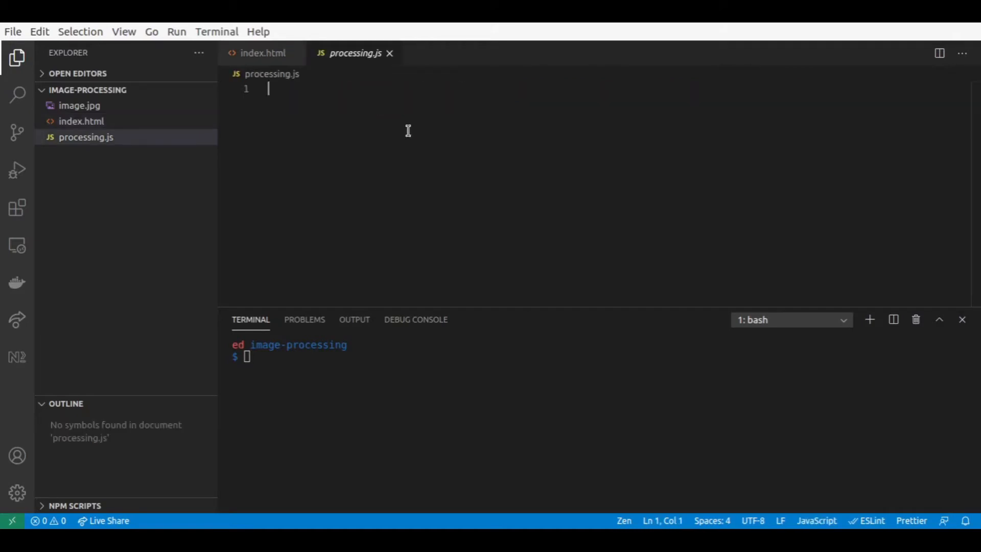
{"action": "mouse_move", "coordinate": [363, 140]}
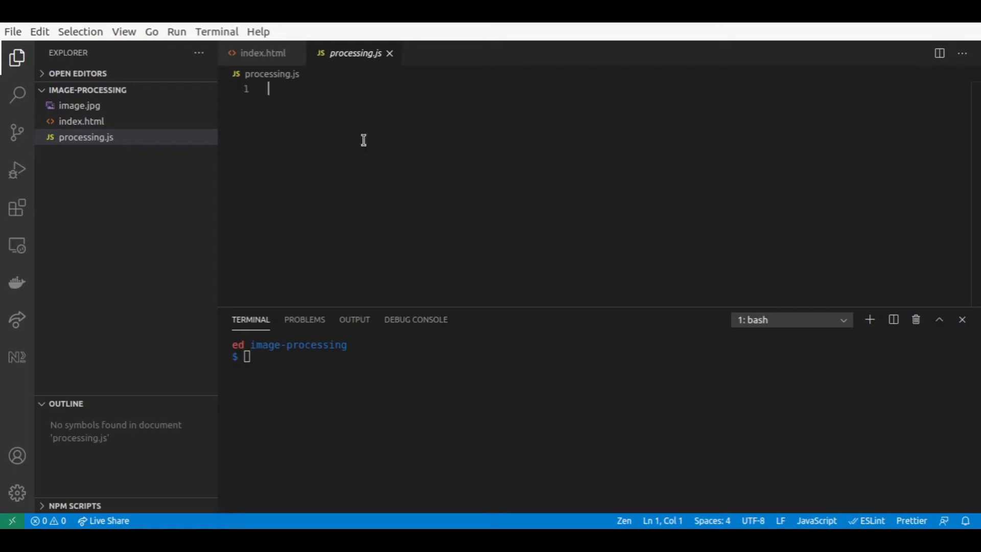
{"action": "left_click", "coordinate": [80, 105]}
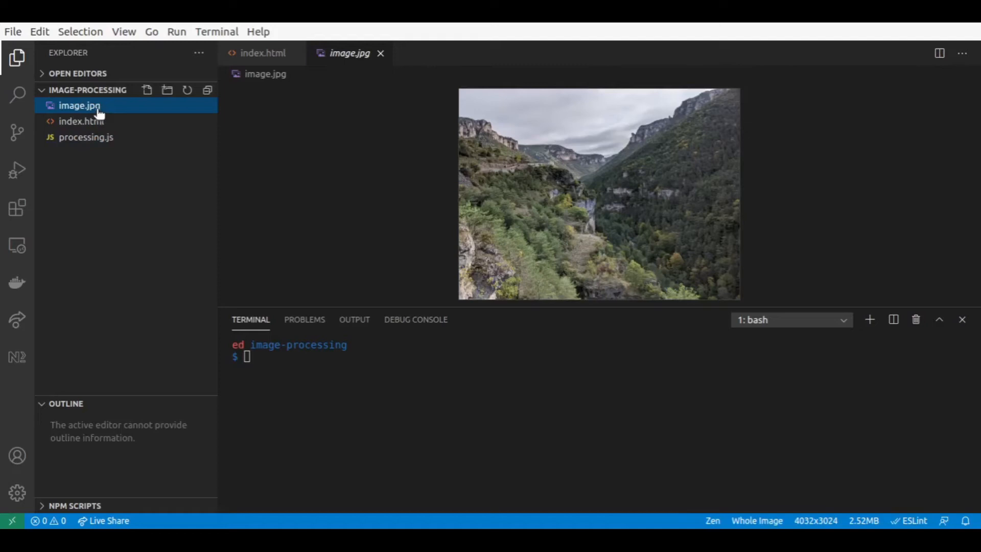
{"action": "mouse_move", "coordinate": [560, 202]}
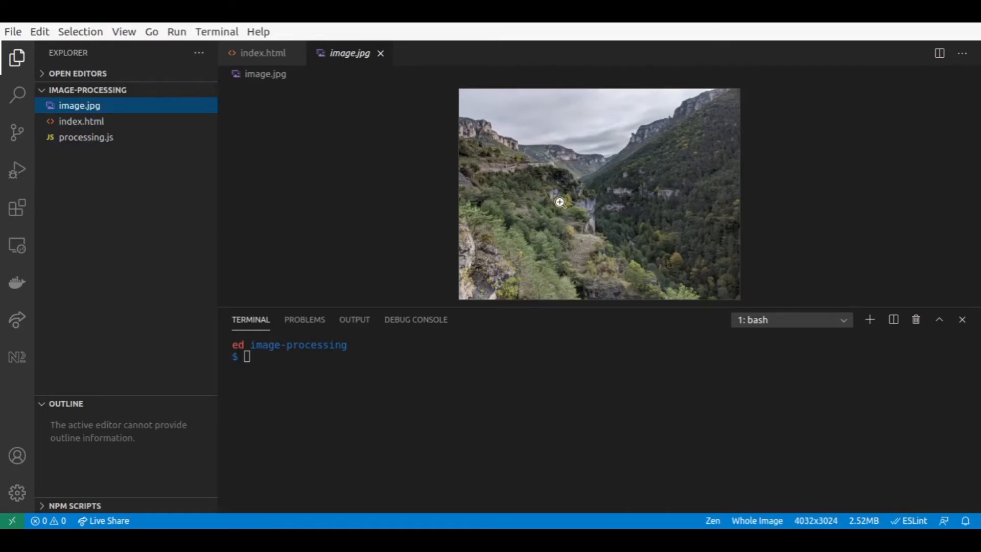
{"action": "mouse_move", "coordinate": [584, 179]}
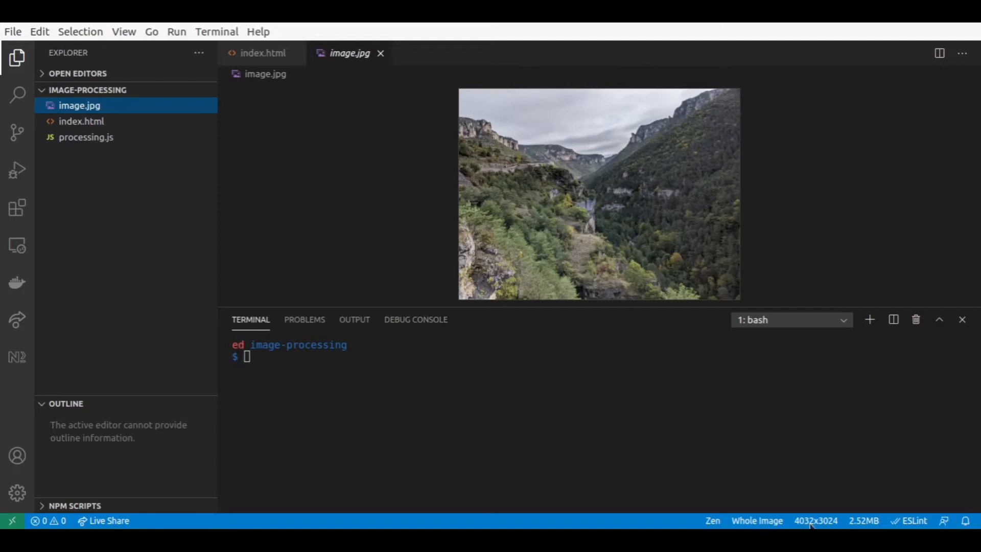
{"action": "mouse_move", "coordinate": [294, 137]}
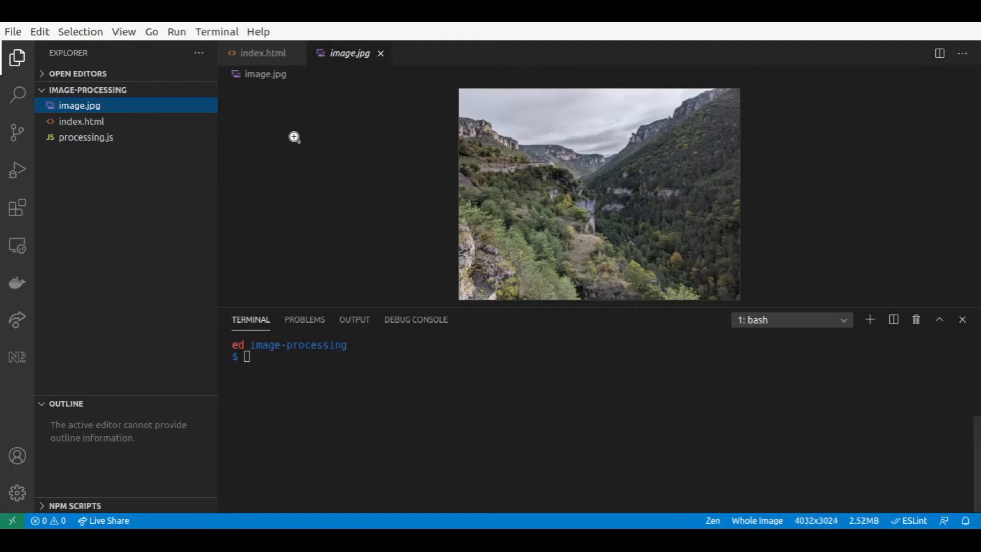
{"action": "left_click", "coordinate": [86, 137]}
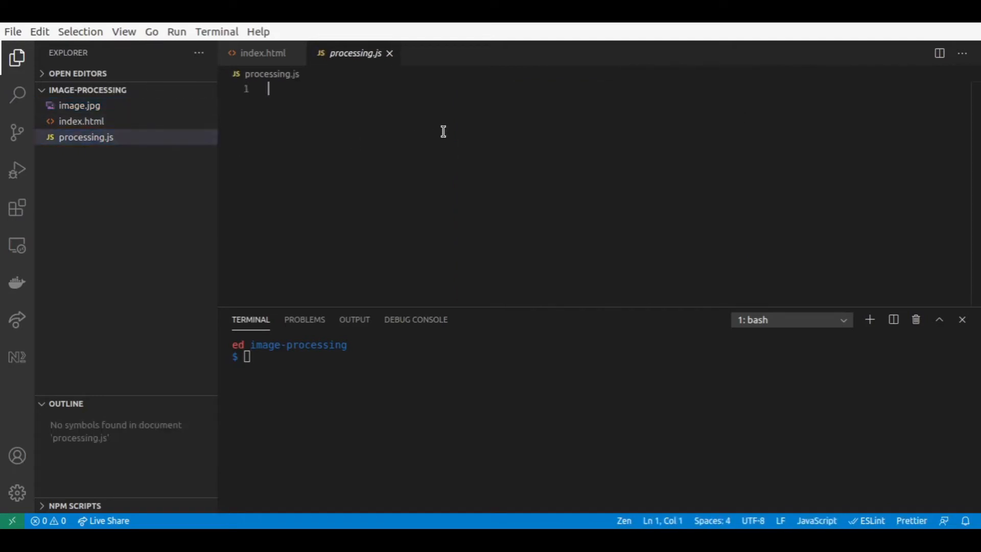
Declare a new Image and set its src to "image.jpg".
{"action": "type", "text": "c"}
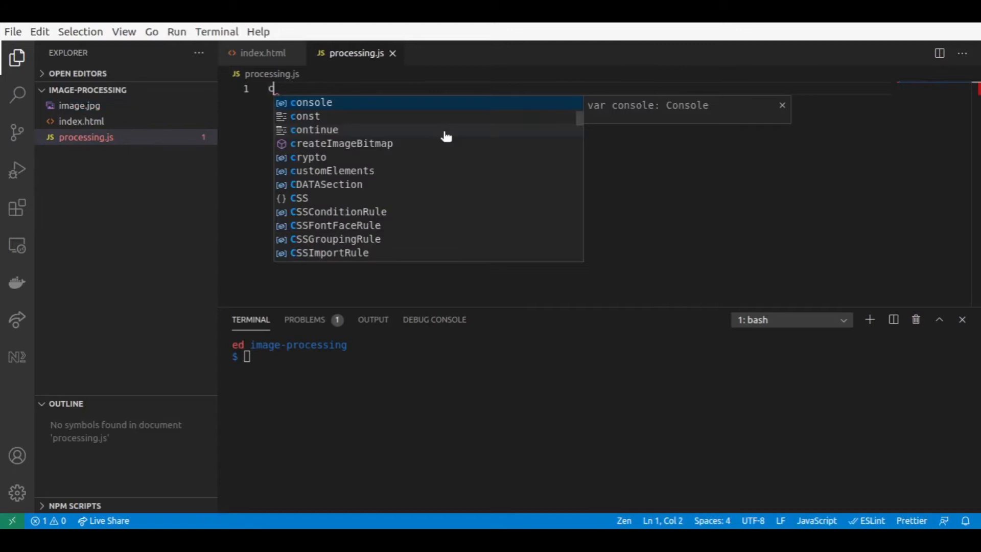
{"action": "type", "text": "onst image = new"}
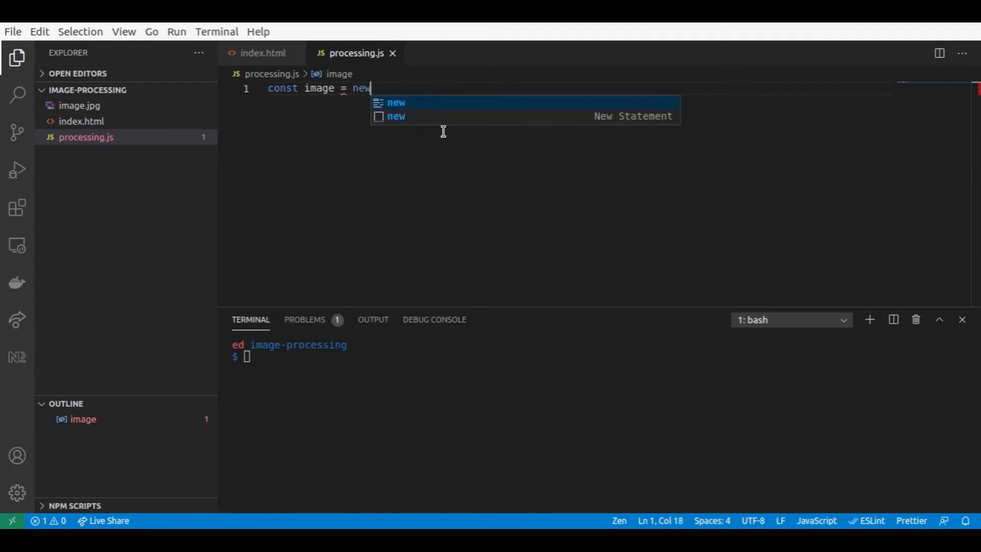
{"action": "type", "text": "Image("}
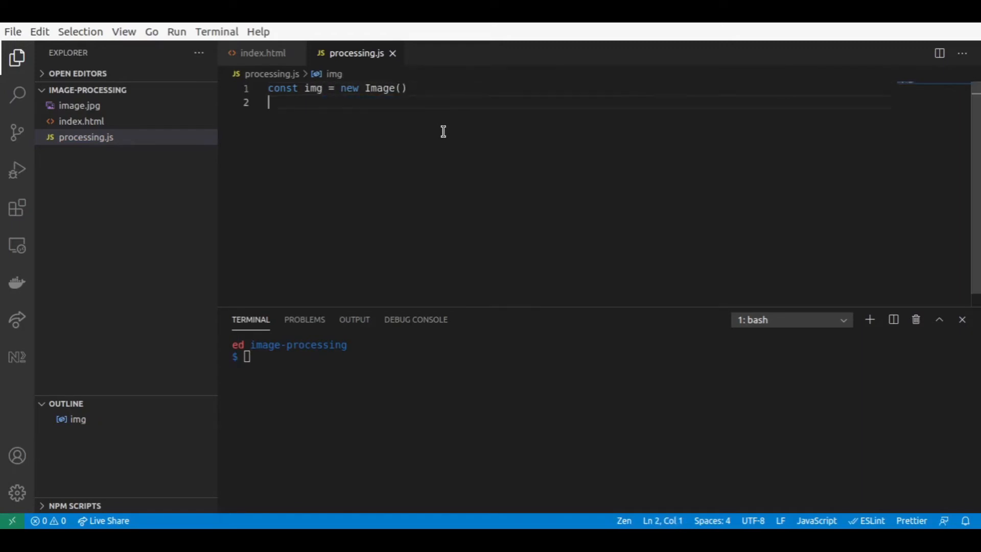
{"action": "type", "text": "img."}
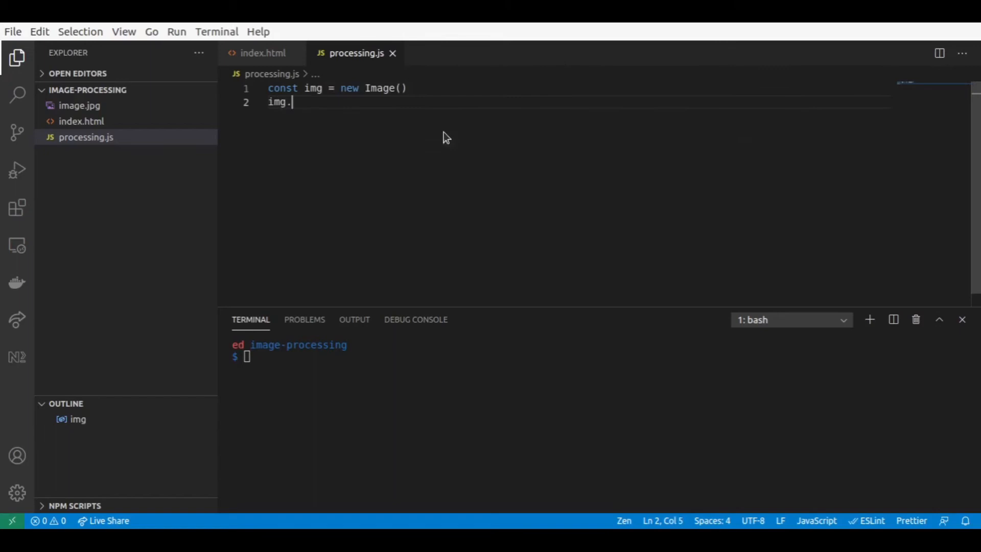
{"action": "type", "text": "src="}
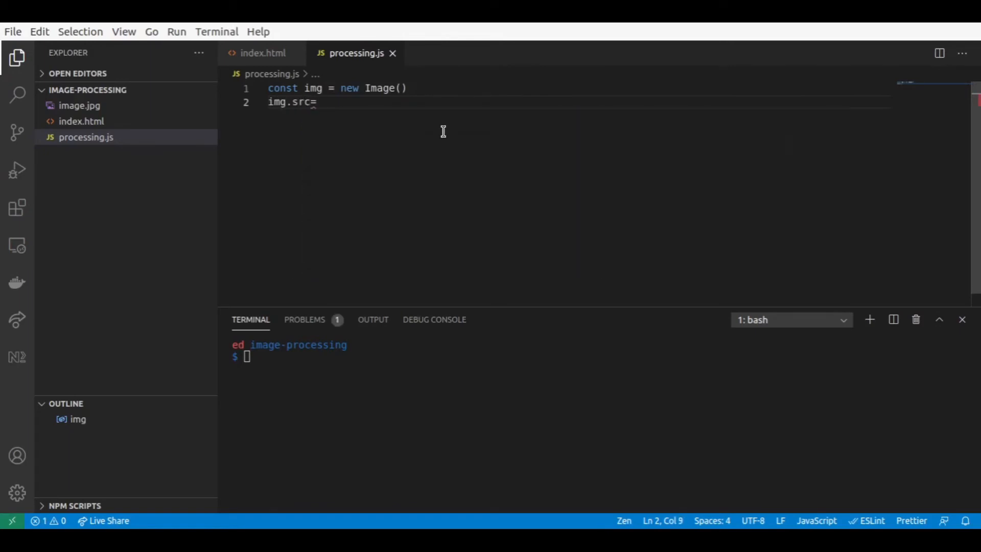
{"action": "type", "text": "\""}
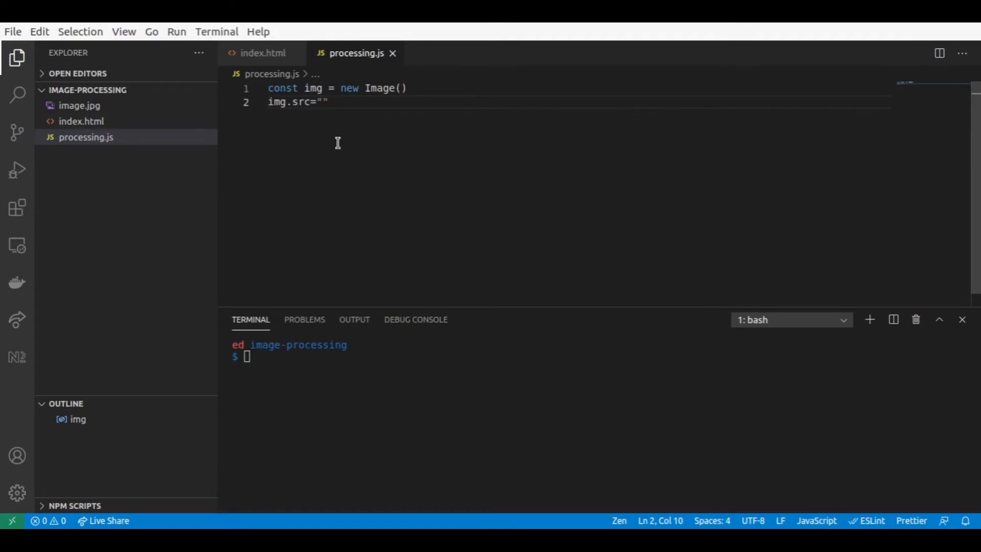
{"action": "type", "text": "i"}
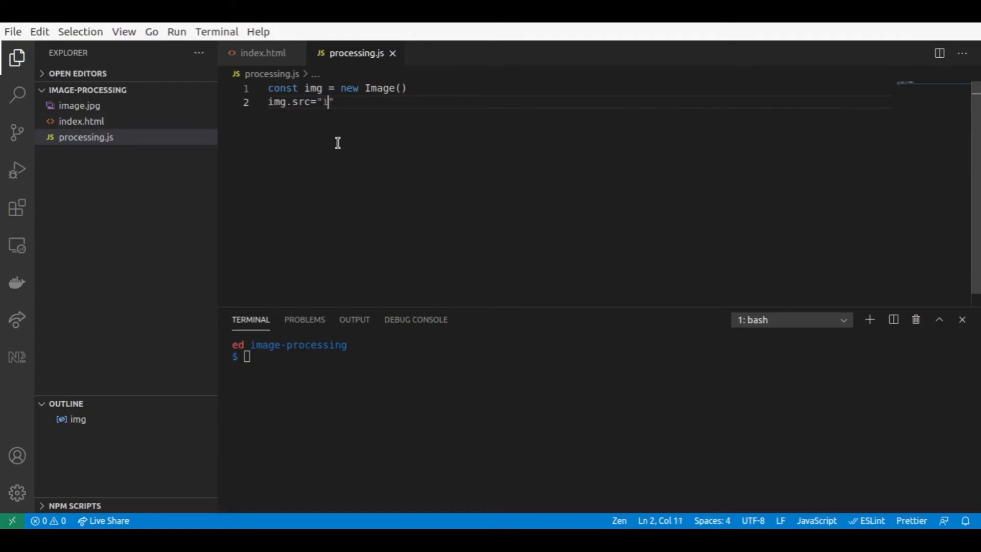
{"action": "type", "text": "mage.jpg"}
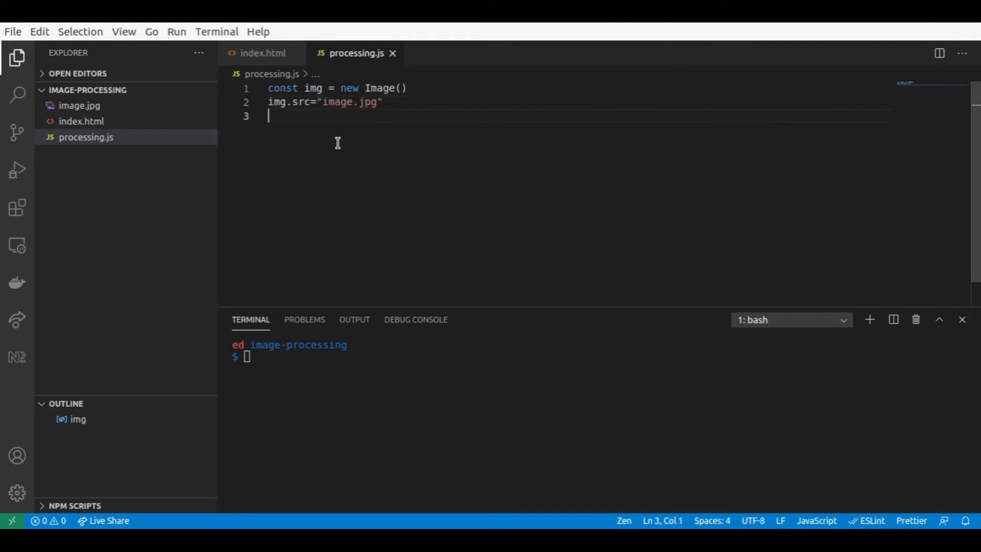
Add an empty img.onload arrow-function handler.
{"action": "type", "text": "img"}
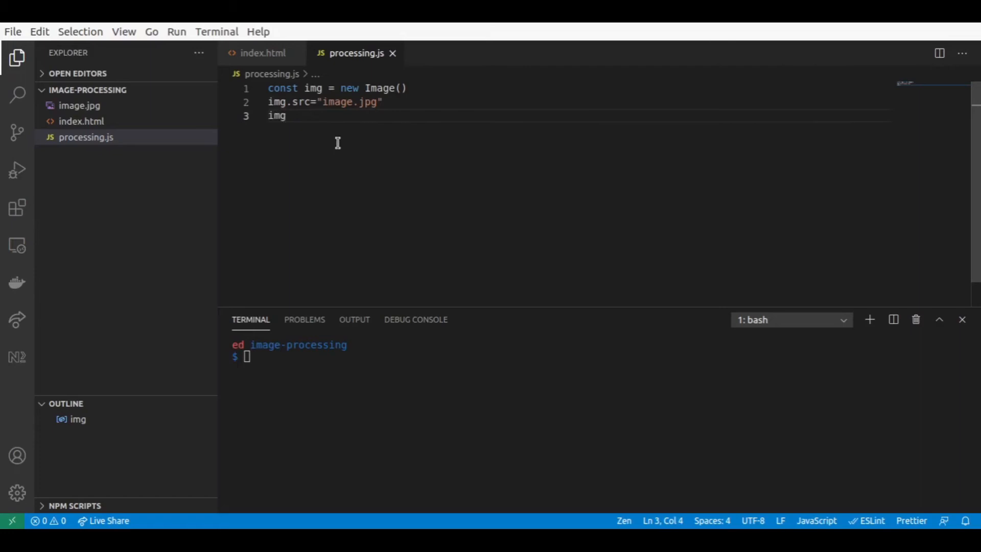
{"action": "type", "text": "."}
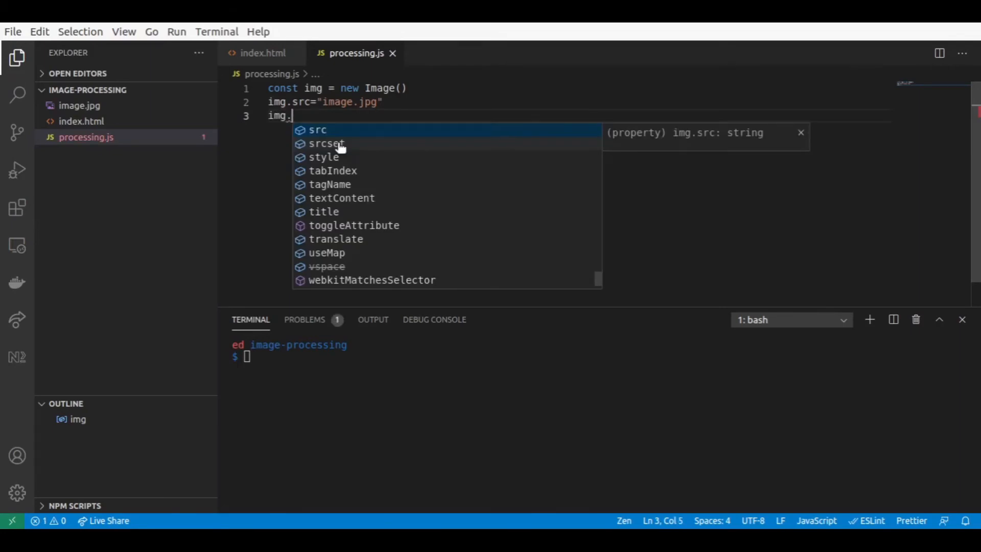
{"action": "type", "text": "onload"}
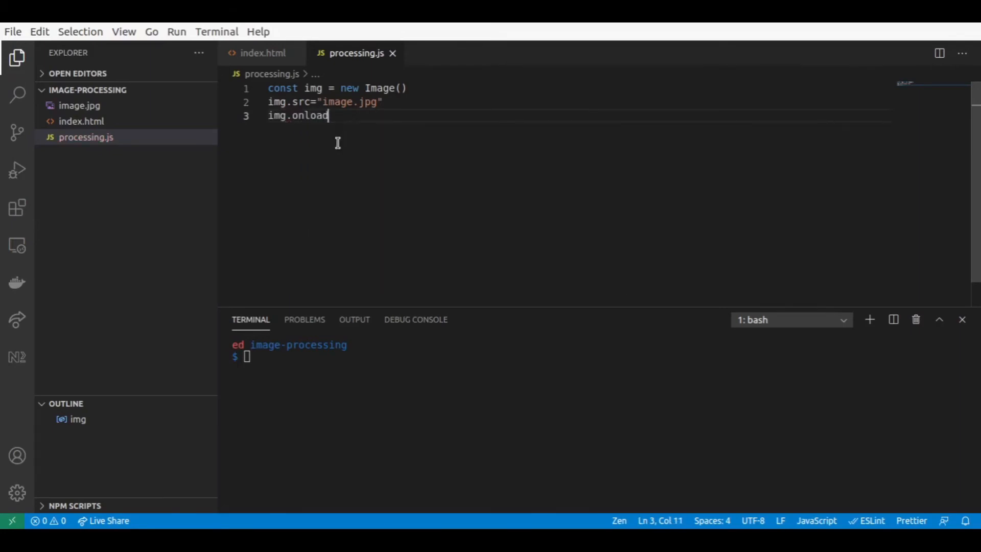
{"action": "type", "text": "= {}"}
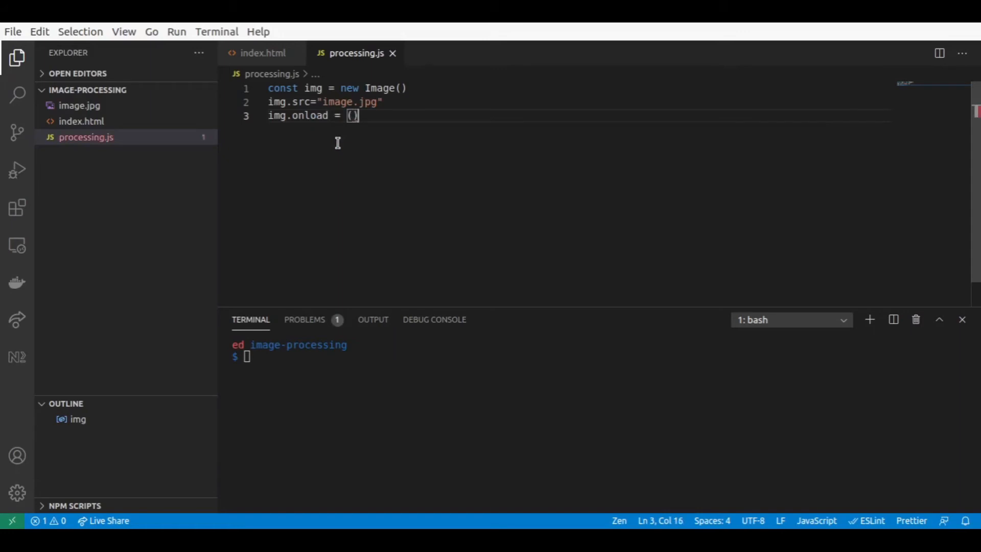
{"action": "type", "text": "() =>"}
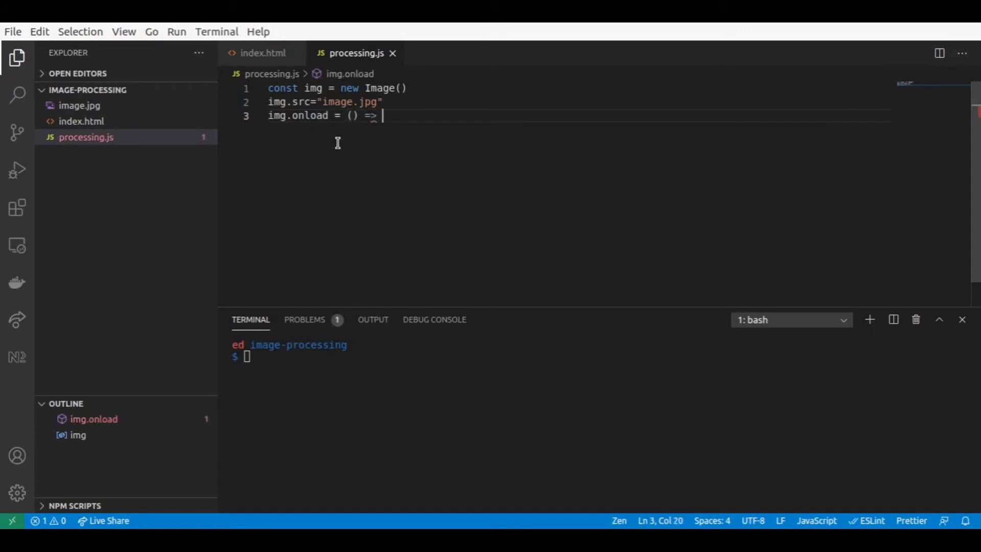
{"action": "type", "text": "{"}
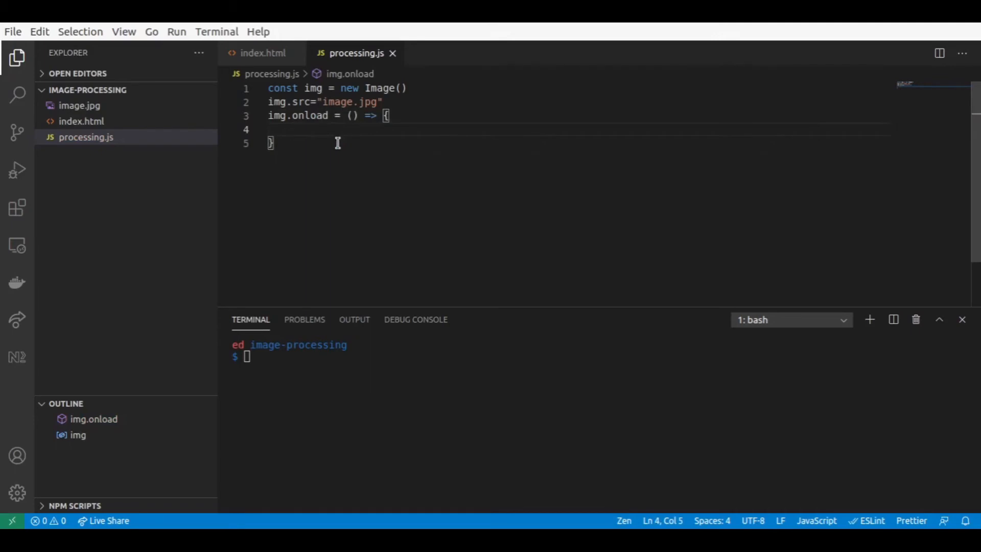
Assign const tensor = tf.browser.fromPixels(img) inside the onload handler.
{"action": "type", "text": "type"}
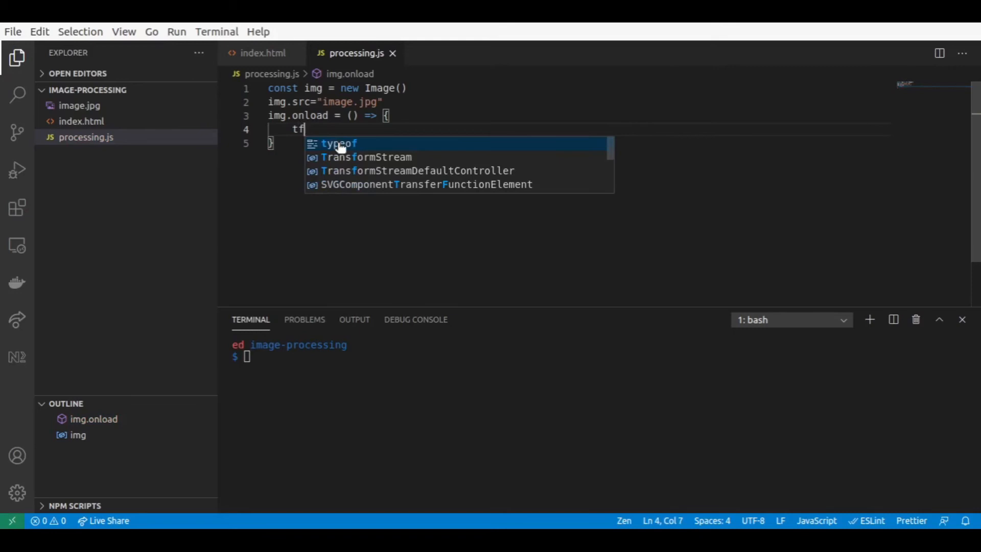
{"action": "key", "text": "Escape"}
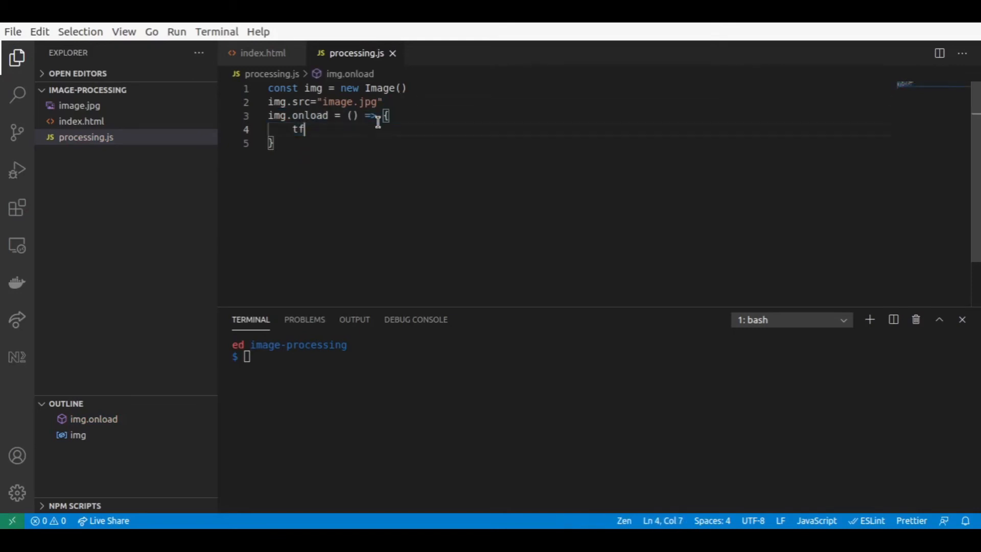
{"action": "type", "text": ".f"}
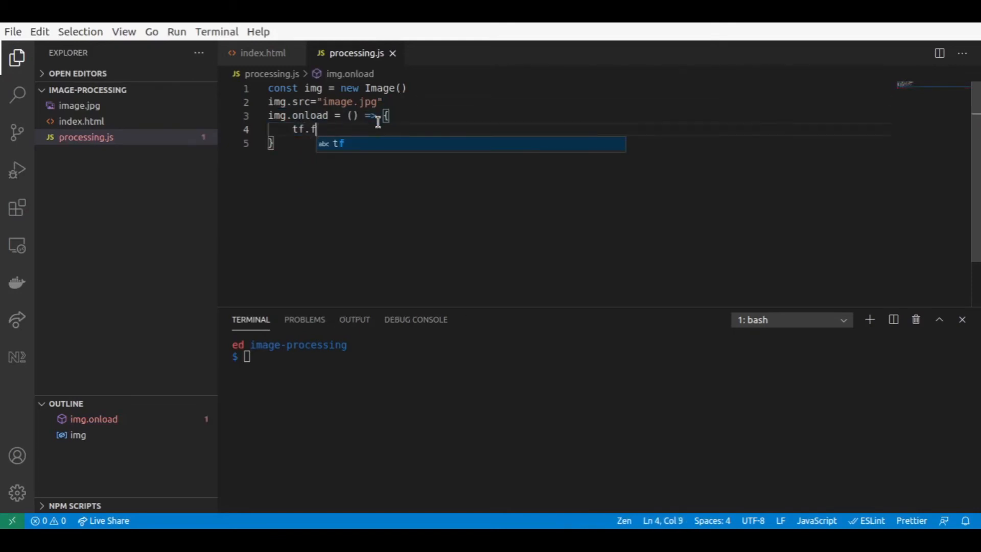
{"action": "type", "text": "rom"}
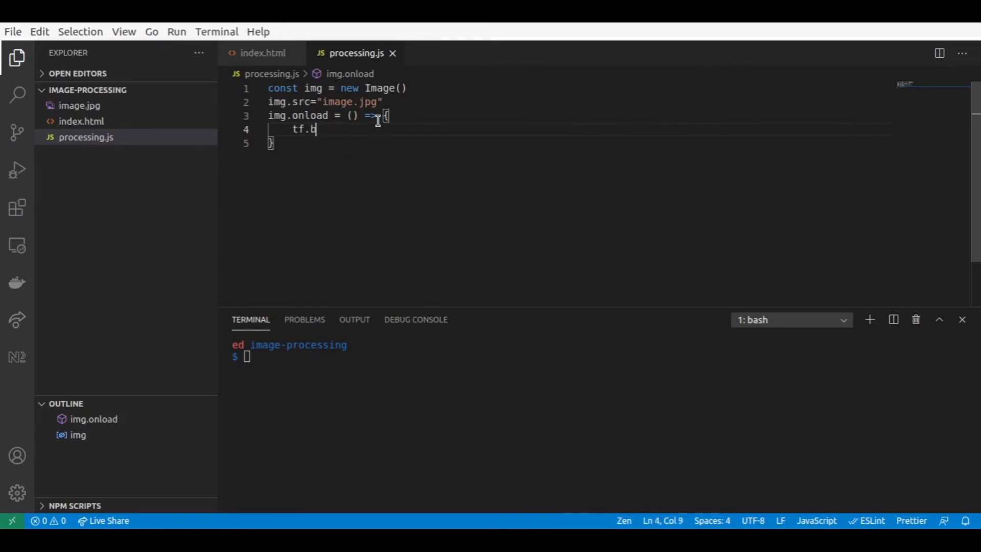
{"action": "type", "text": "rowser.fro"}
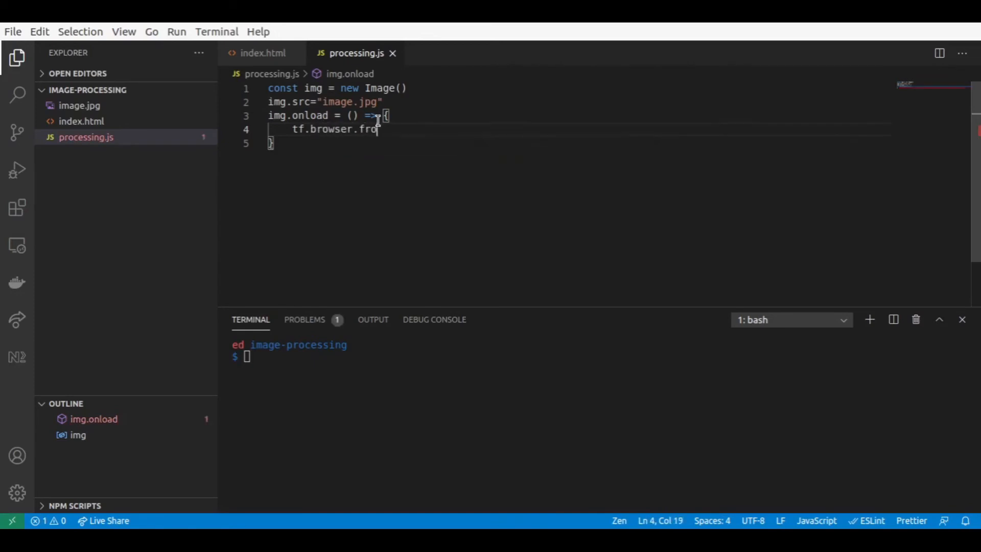
{"action": "type", "text": "mP"}
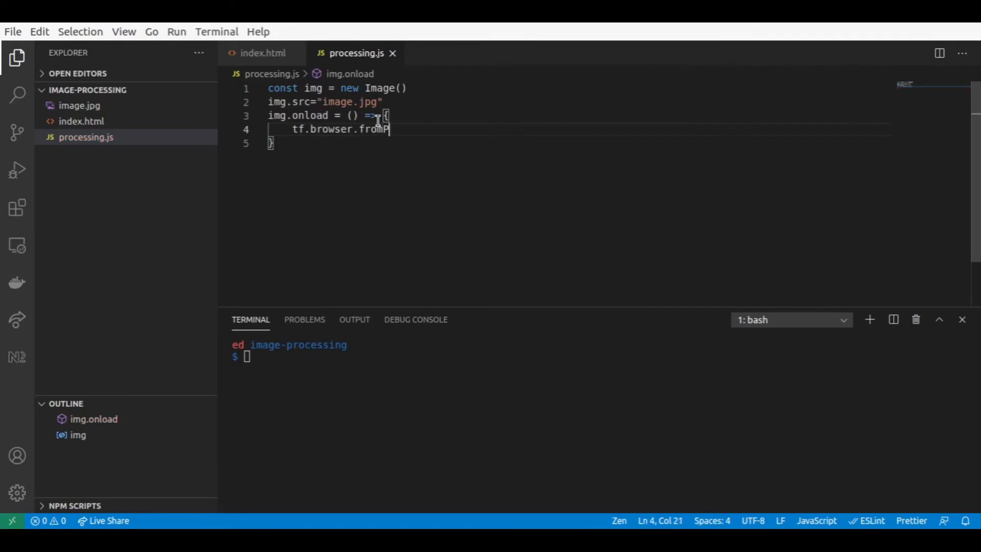
{"action": "type", "text": "ixels()"}
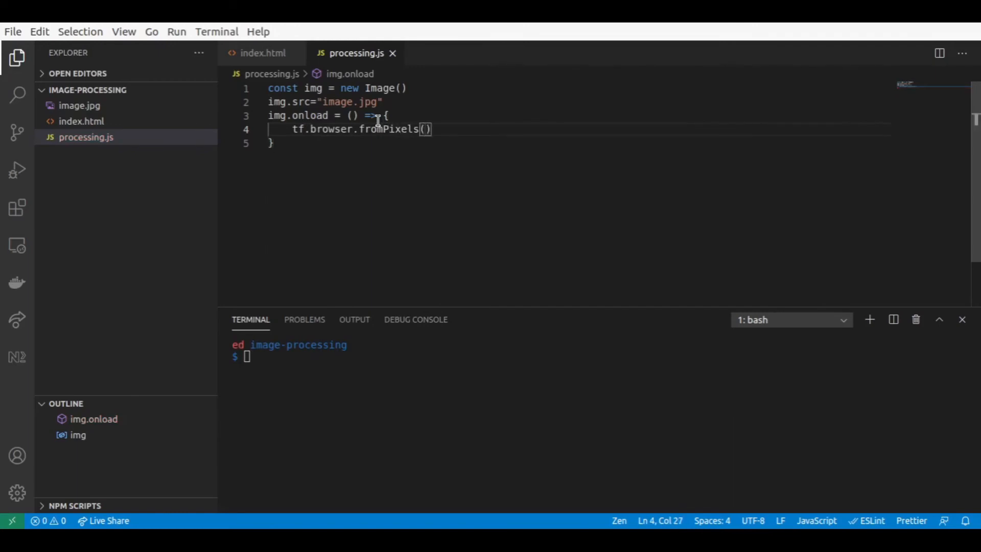
{"action": "type", "text": "img"}
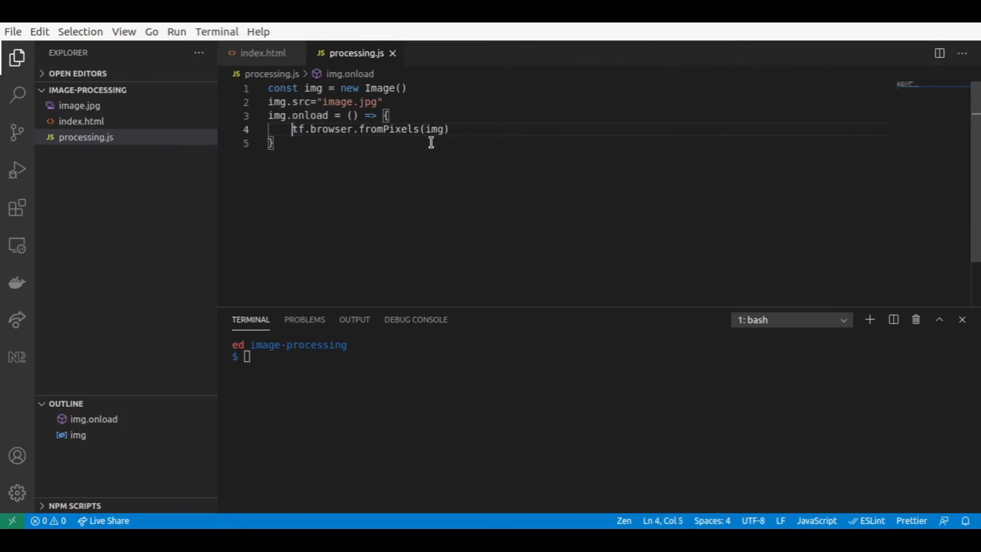
{"action": "mouse_move", "coordinate": [494, 175]}
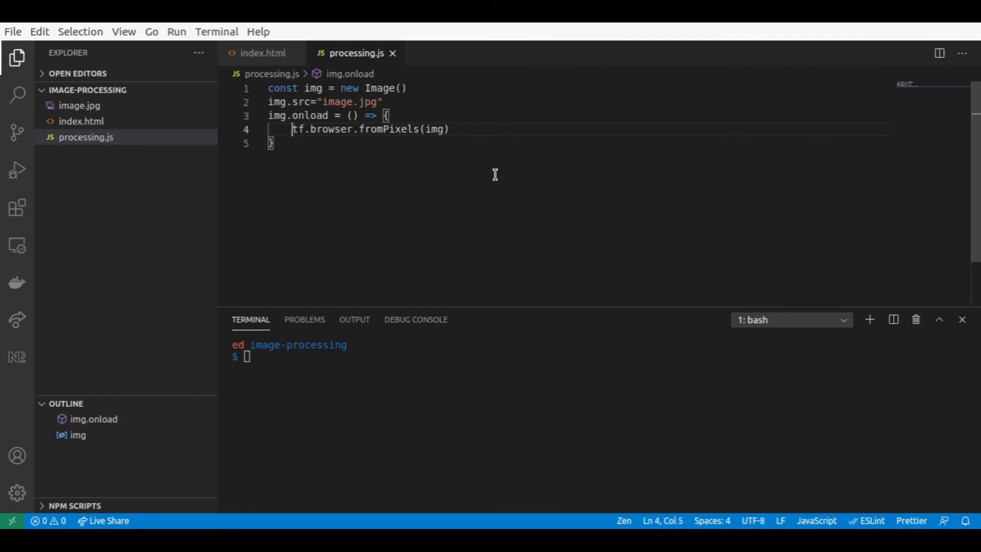
{"action": "type", "text": "const"}
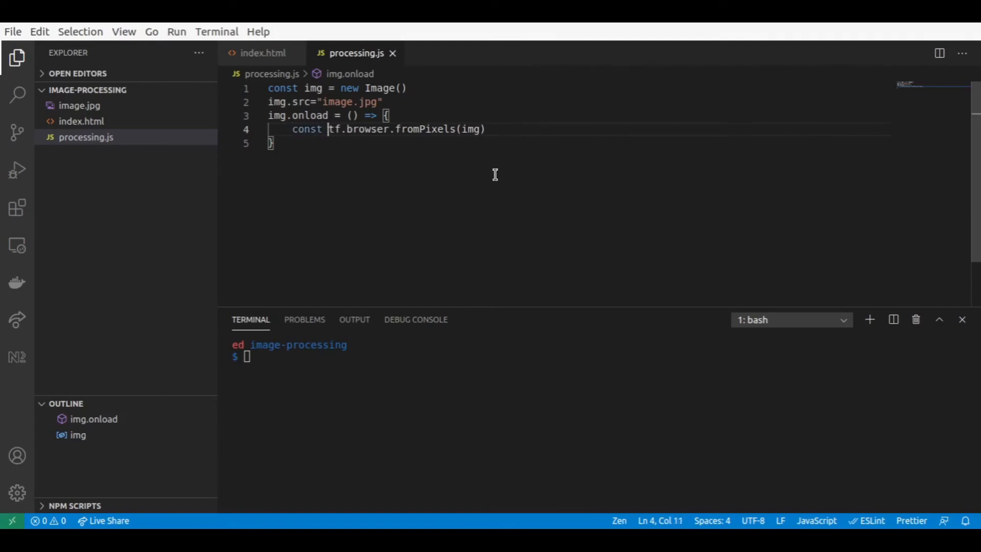
{"action": "type", "text": "tensor ="}
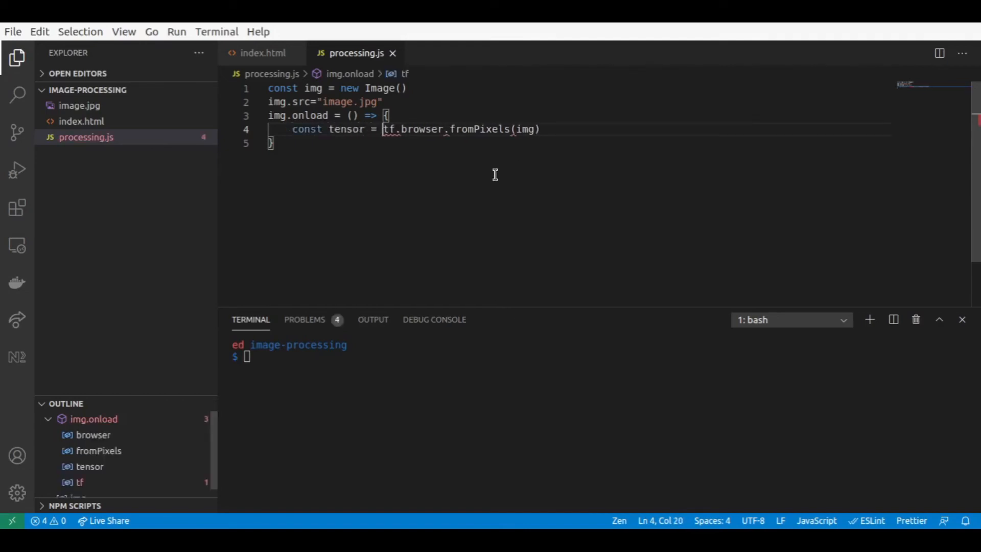
{"action": "type", "text": ";"}
{"action": "type", "text": "co"}
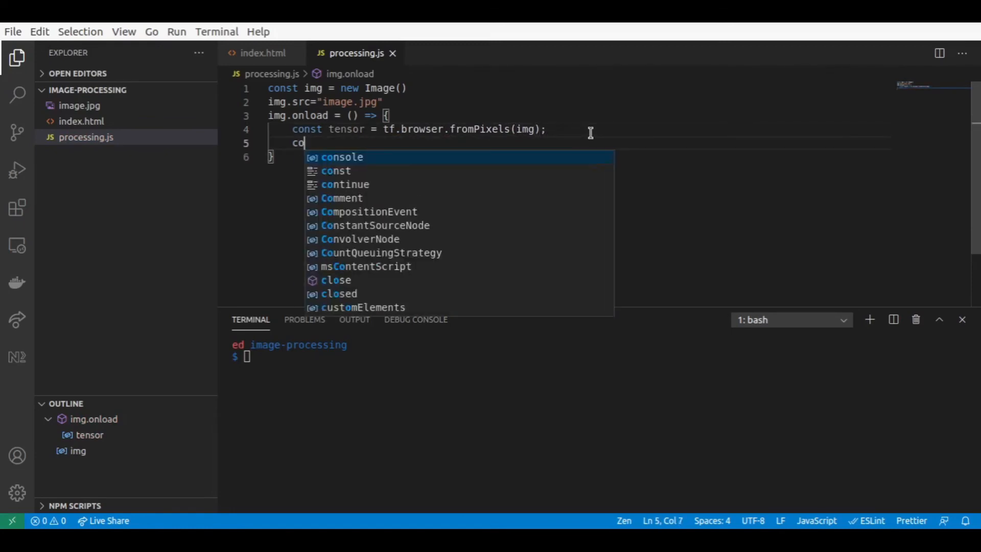
Log tensor.shape with console.log.
{"action": "type", "text": "nsole.lo"}
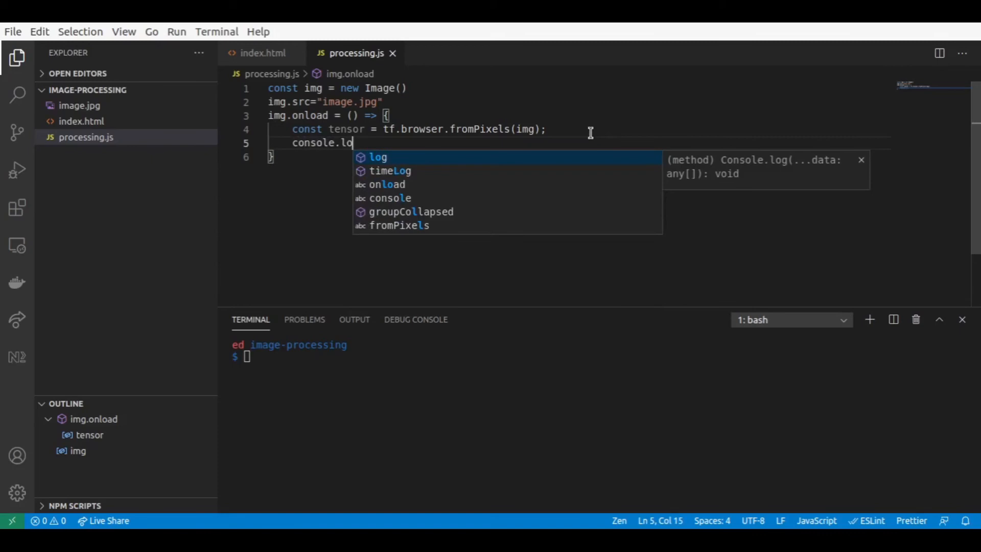
{"action": "type", "text": "g(tensor.shape"}
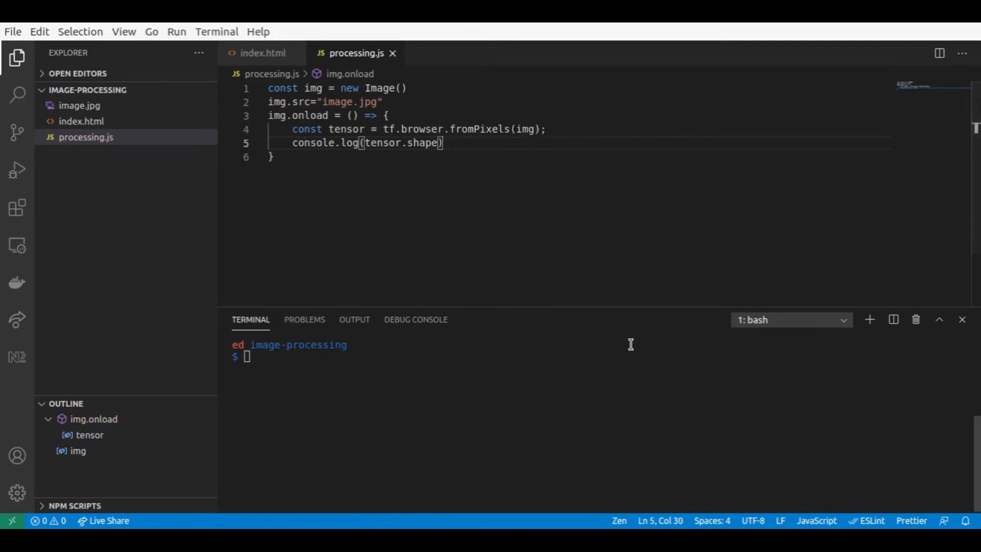
{"action": "mouse_move", "coordinate": [797, 439]}
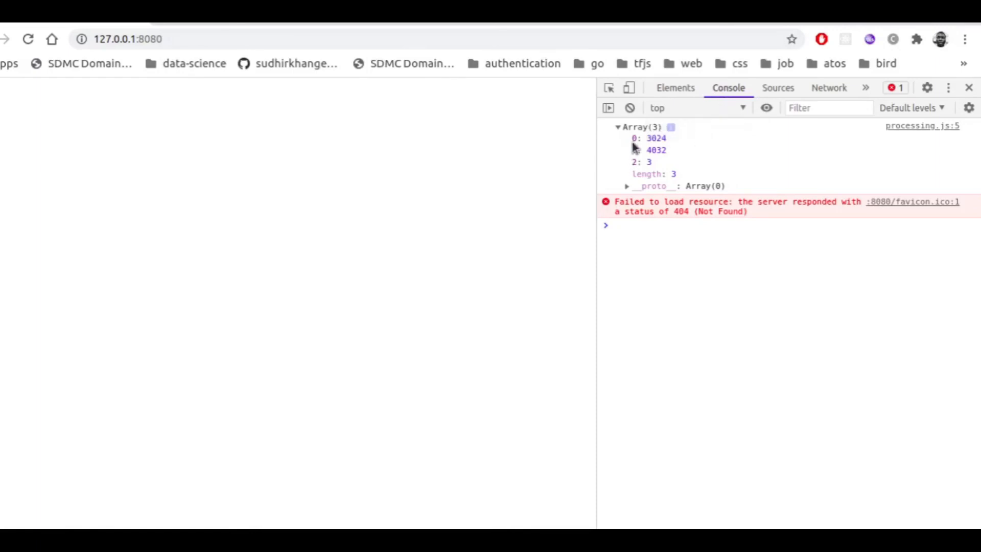
{"action": "mouse_move", "coordinate": [631, 145]}
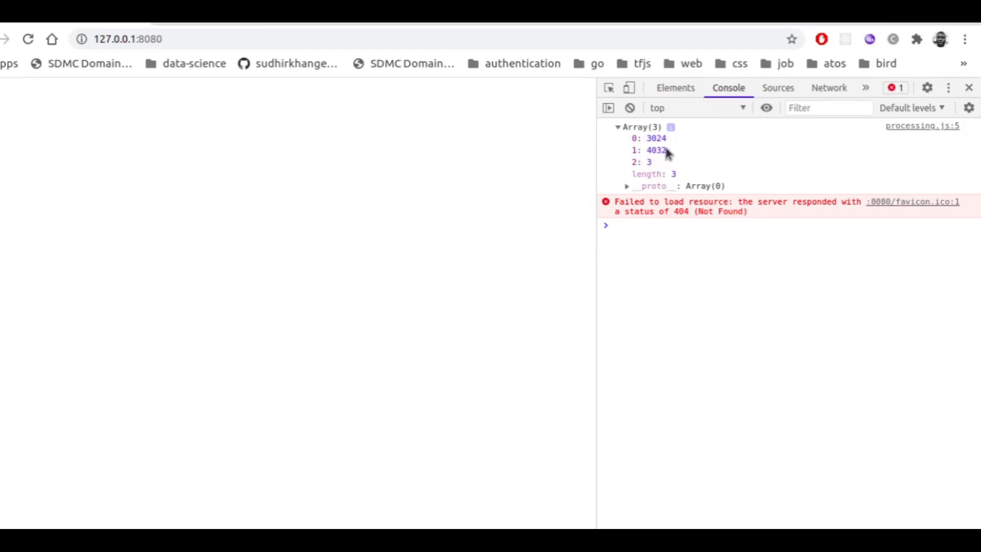
{"action": "mouse_move", "coordinate": [684, 157]}
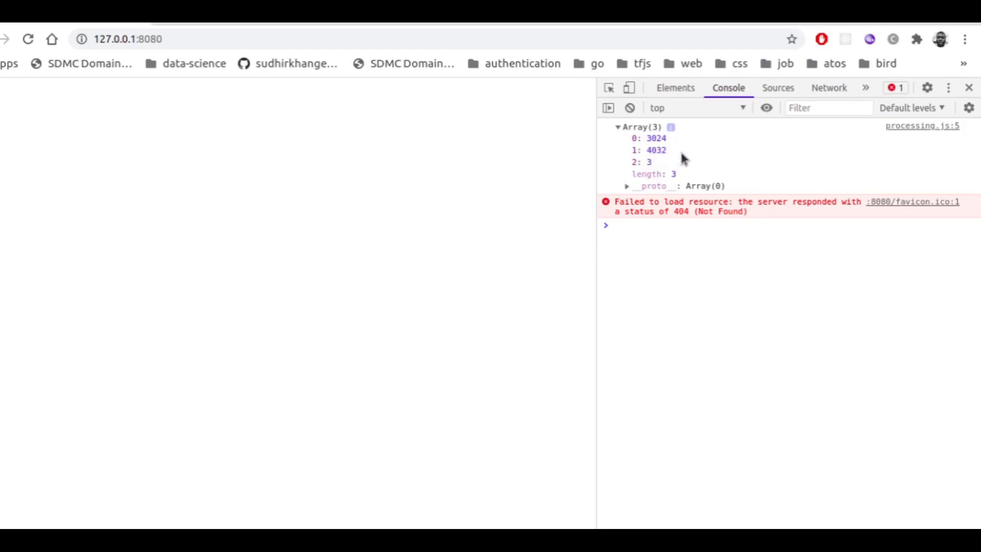